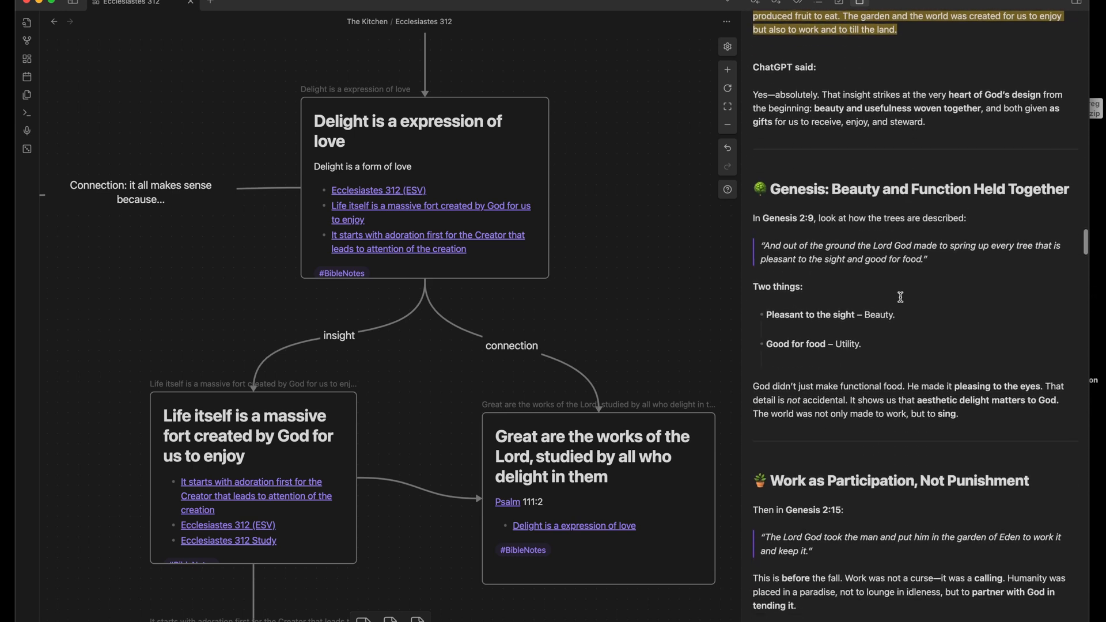
Step: Select the Genesis 2:9 quote in the answer for the new canvas card
left_click_drag(761, 246, 926, 260)
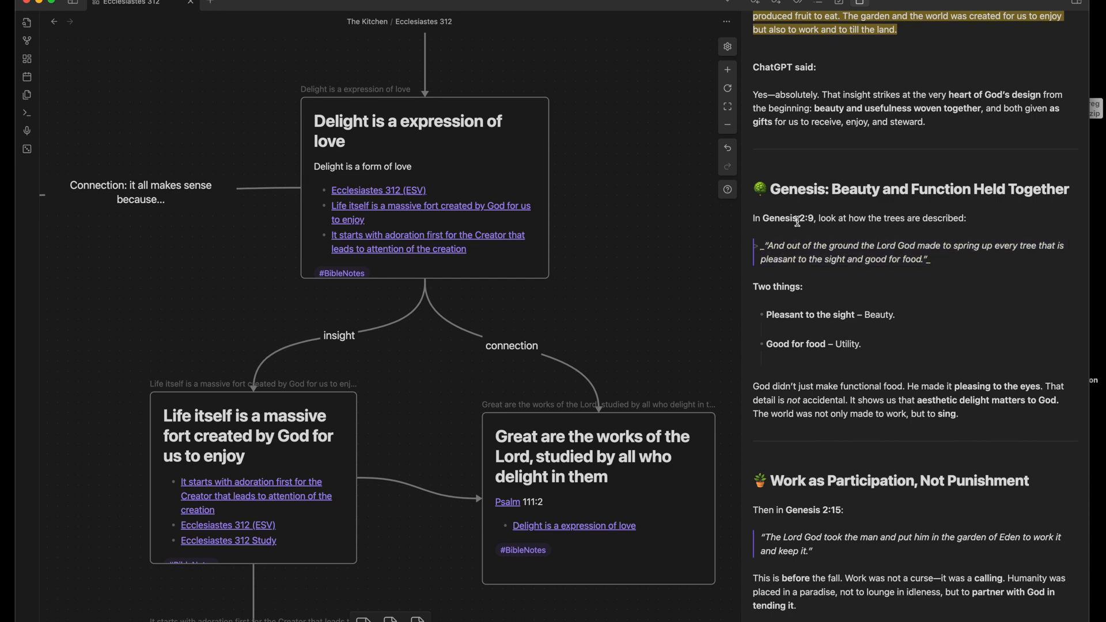
mouse_move(892, 258)
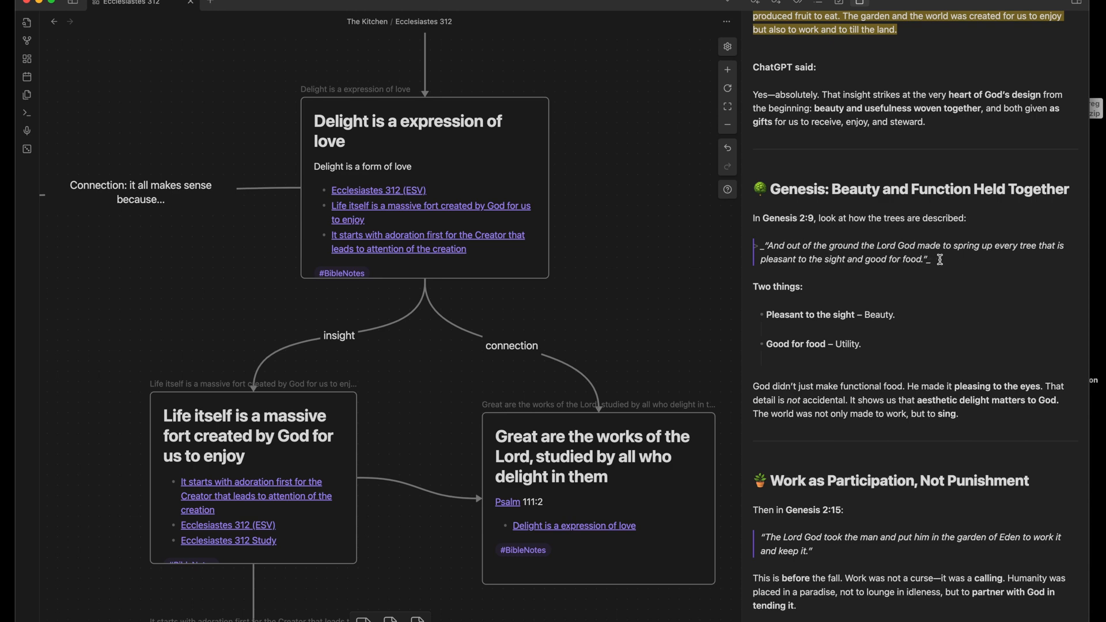
mouse_move(1004, 266)
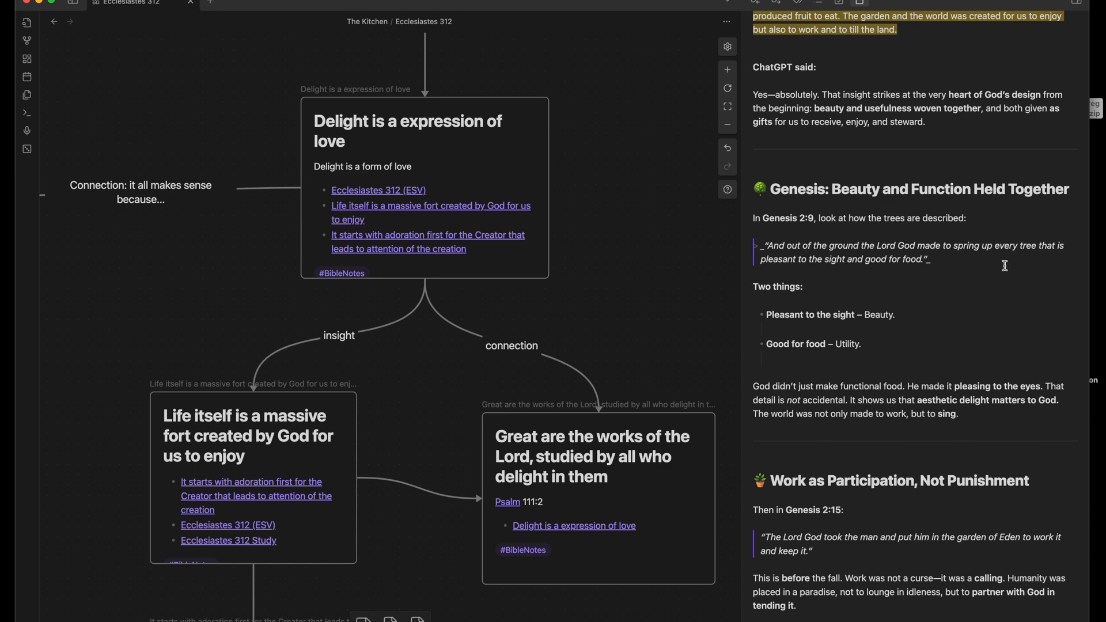
mouse_move(882, 274)
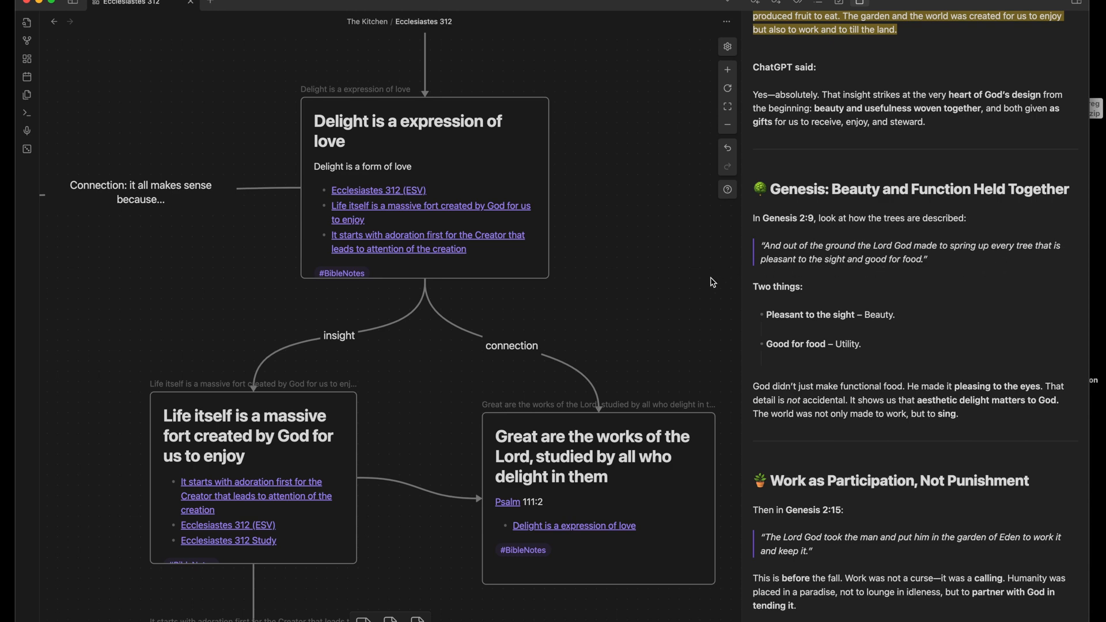
mouse_move(673, 283)
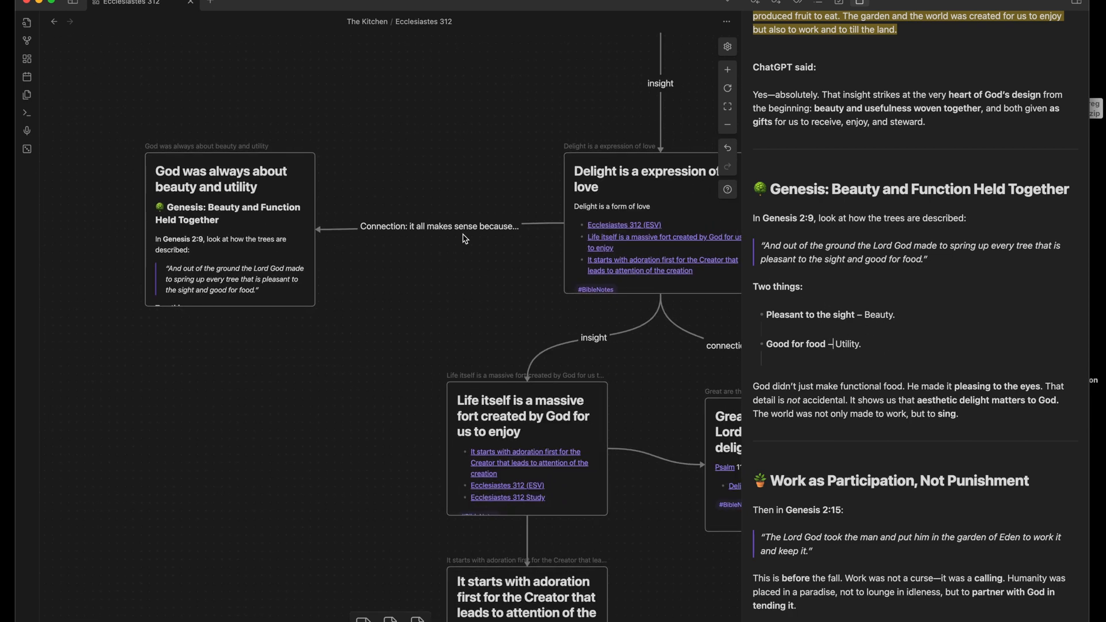
mouse_move(424, 195)
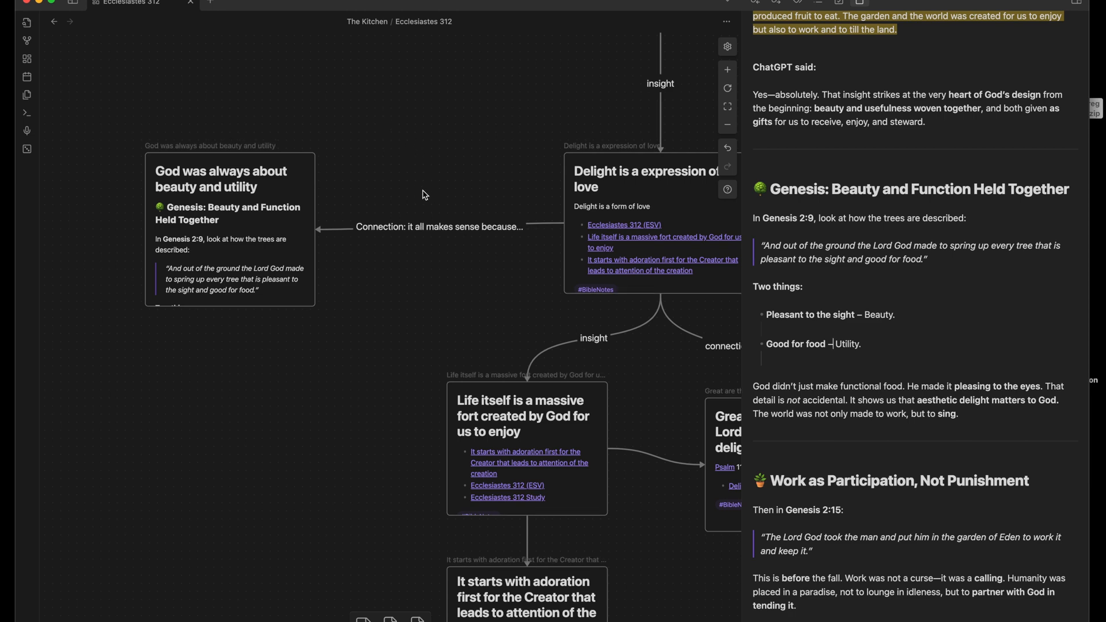
mouse_move(231, 152)
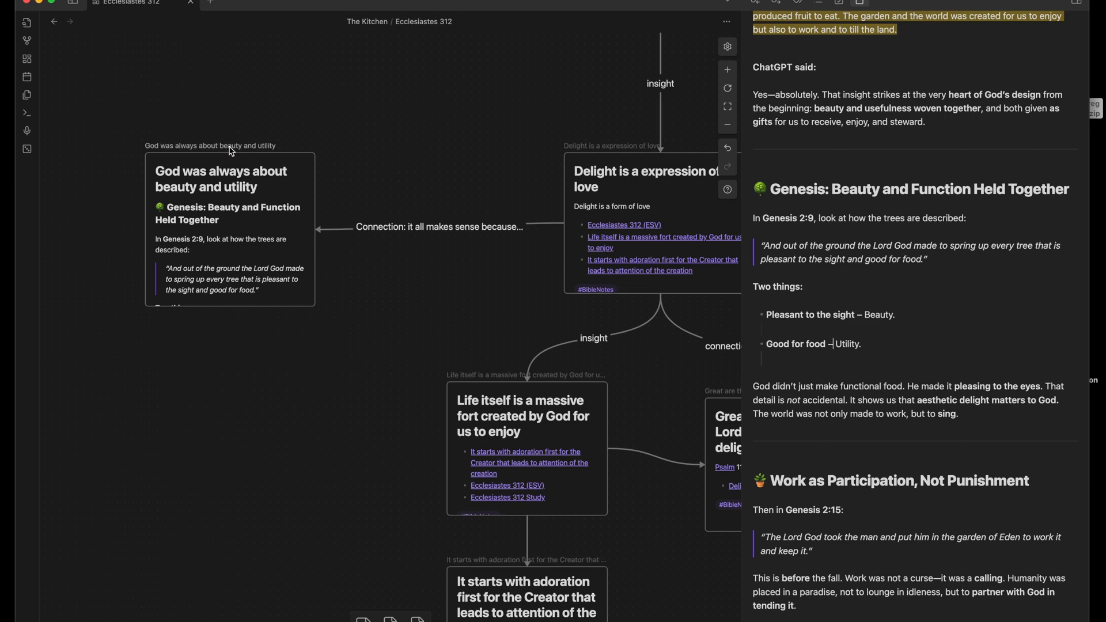
mouse_move(207, 200)
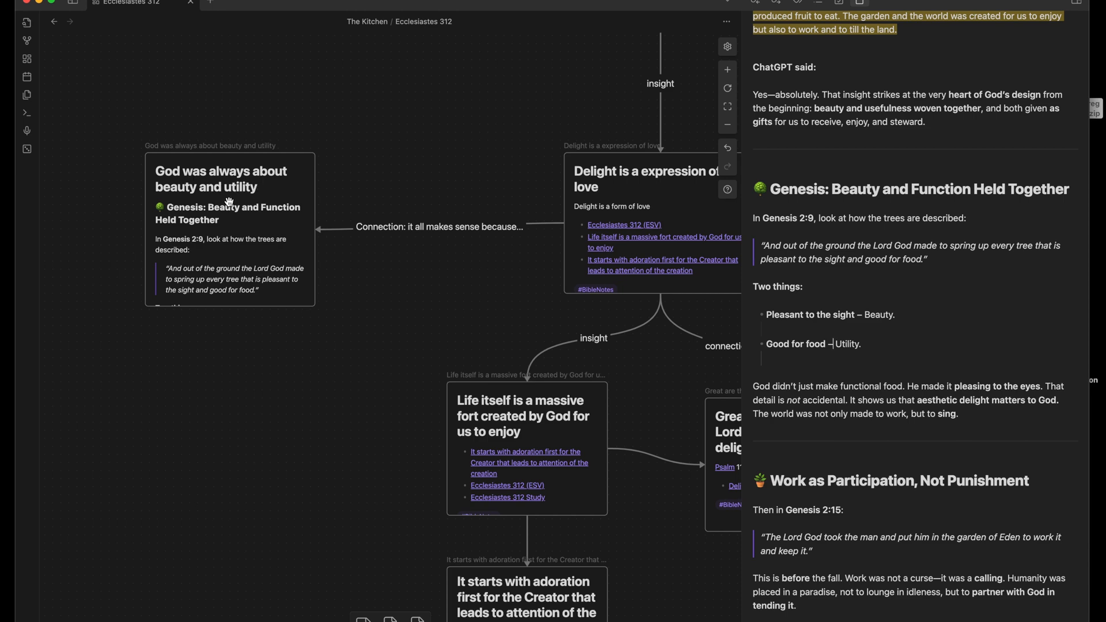
mouse_move(581, 260)
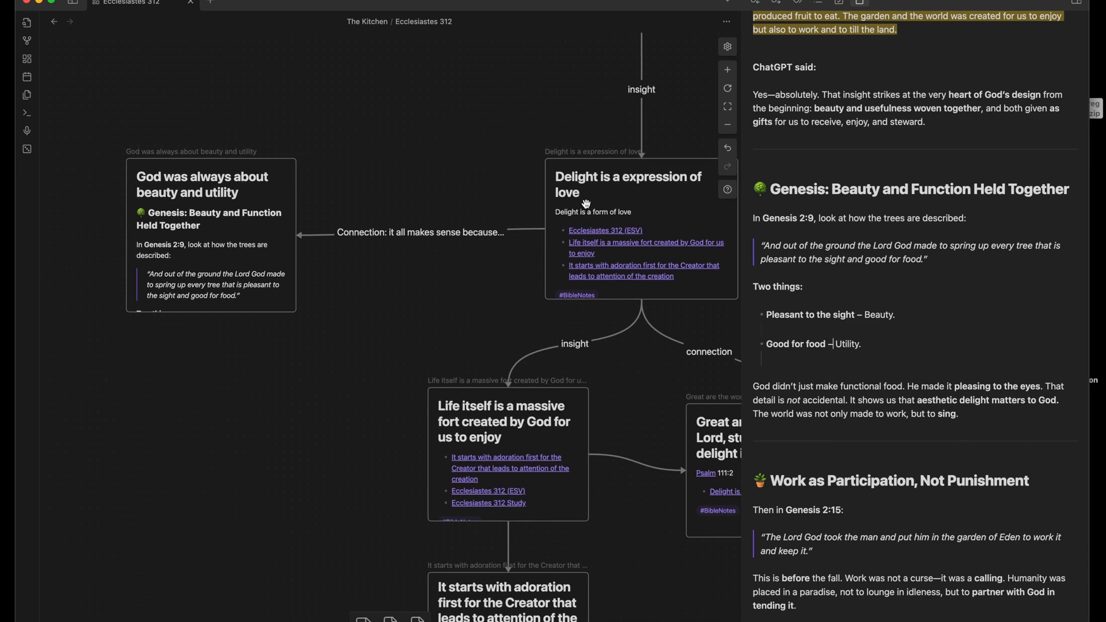
mouse_move(461, 241)
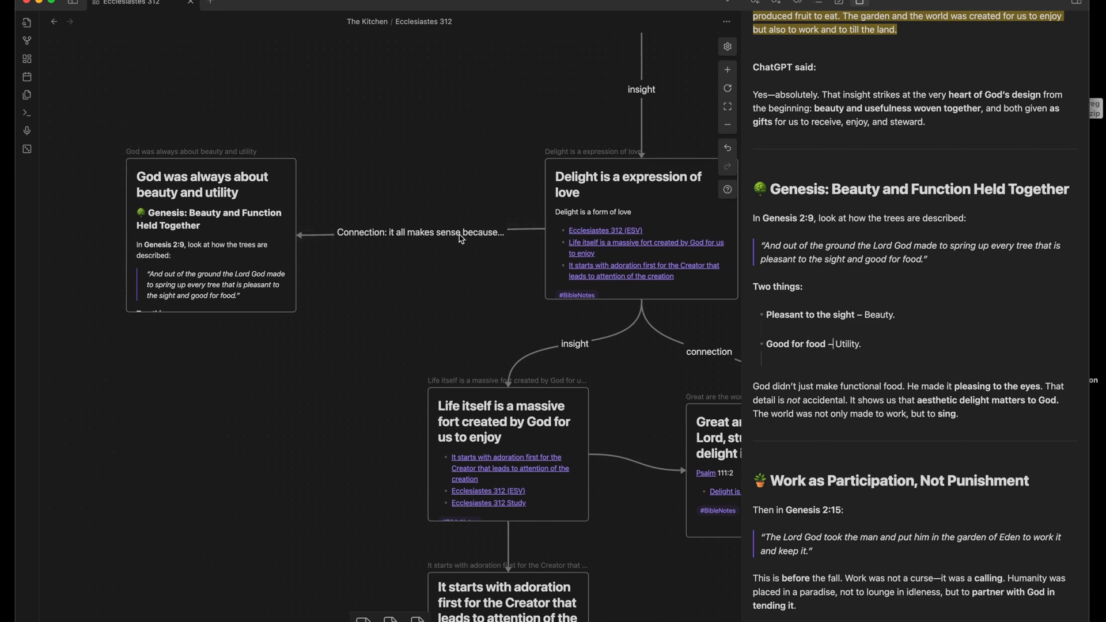
mouse_move(415, 241)
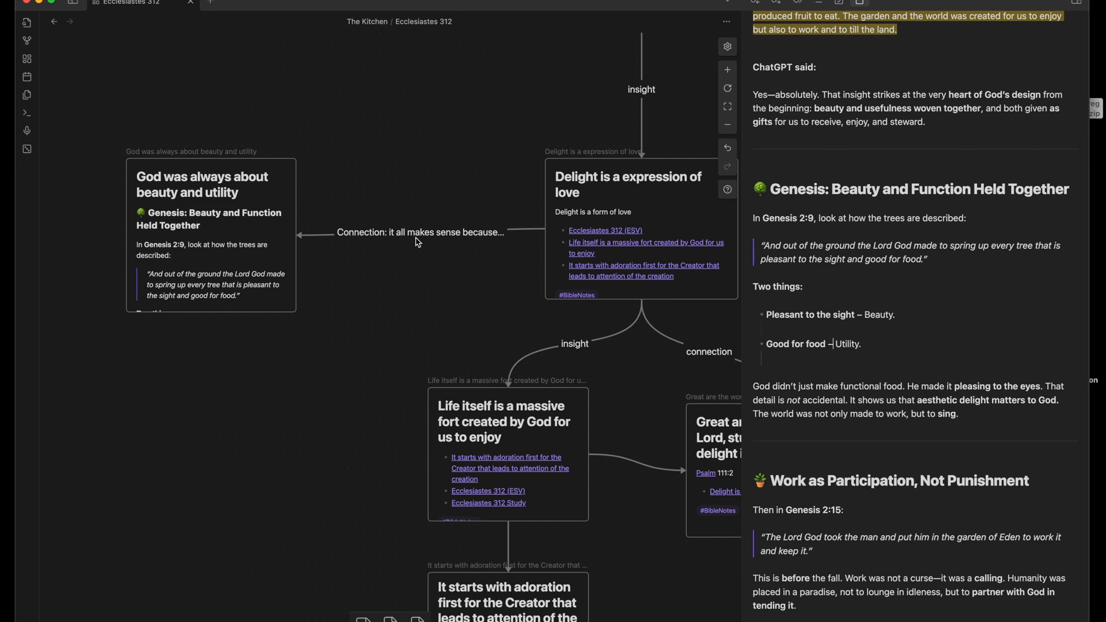
mouse_move(287, 172)
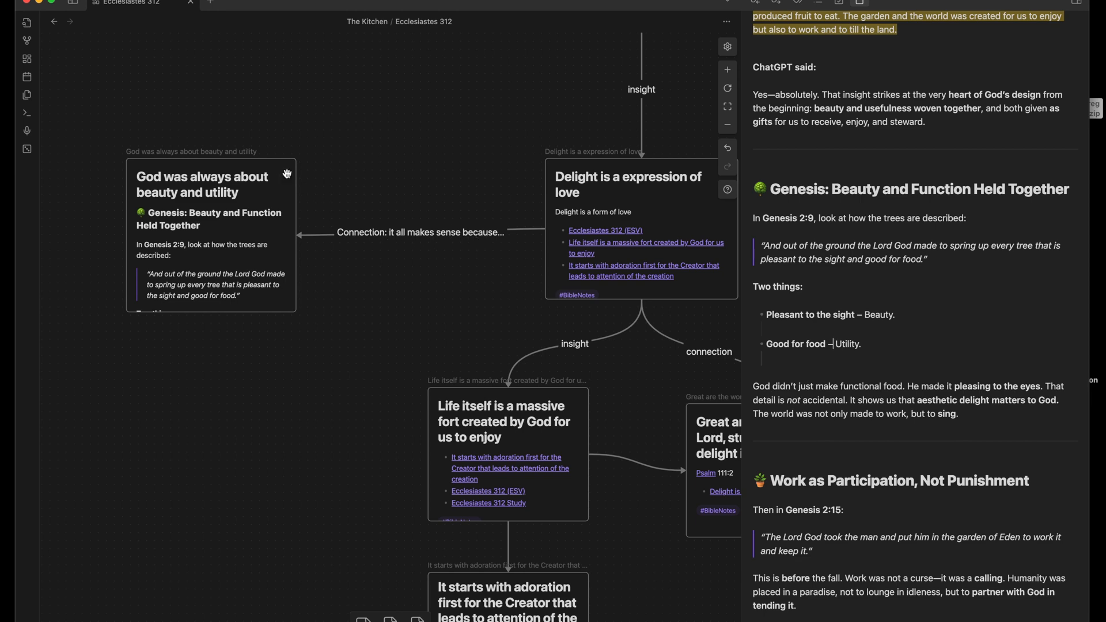
mouse_move(237, 207)
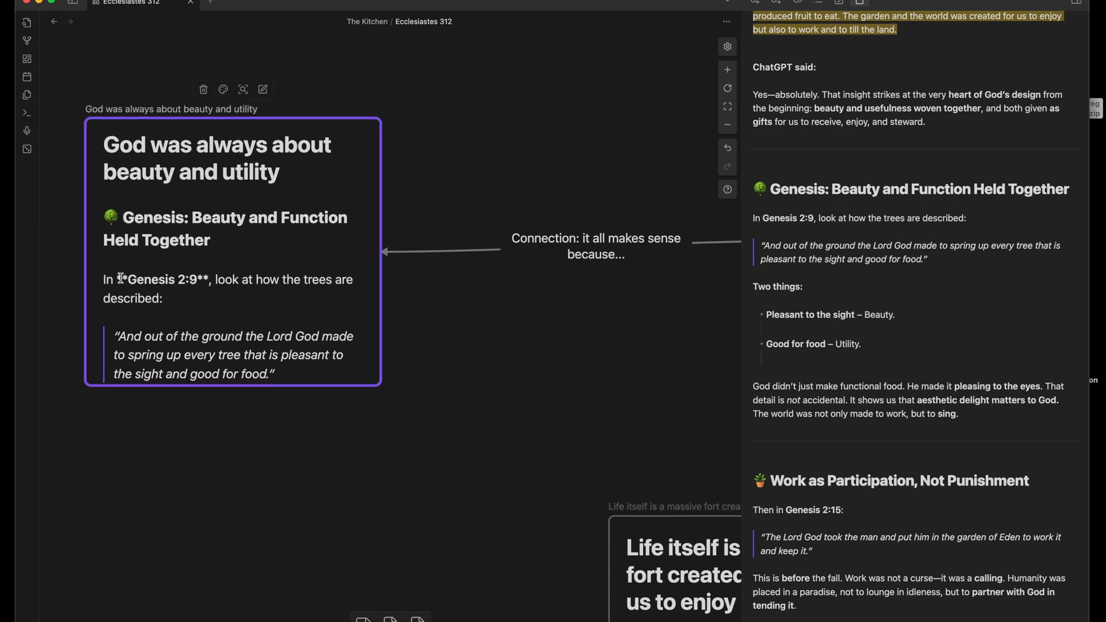
Step: Turn 'Genesis' in the card's Genesis 2:9 line into an internal wikilink
type("[[")
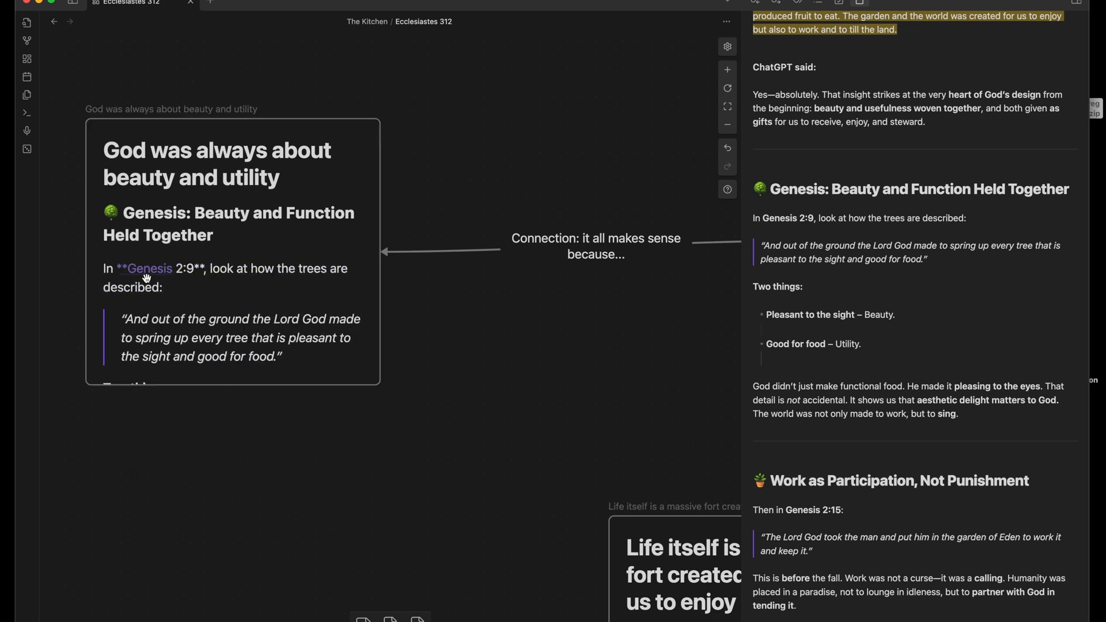
left_click(145, 269)
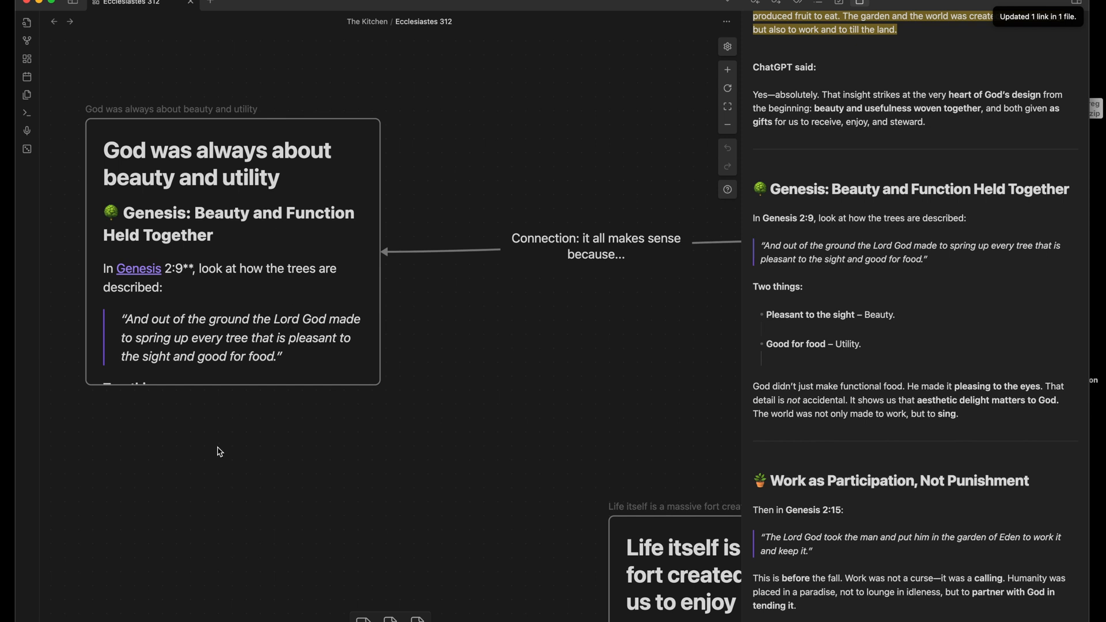
mouse_move(222, 454)
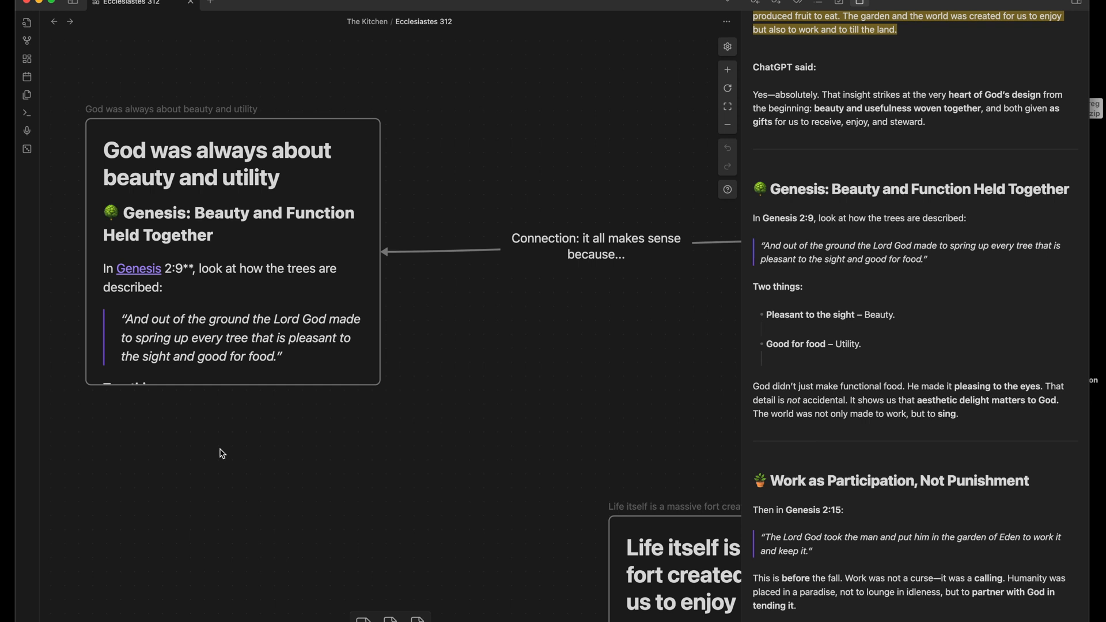
mouse_move(143, 272)
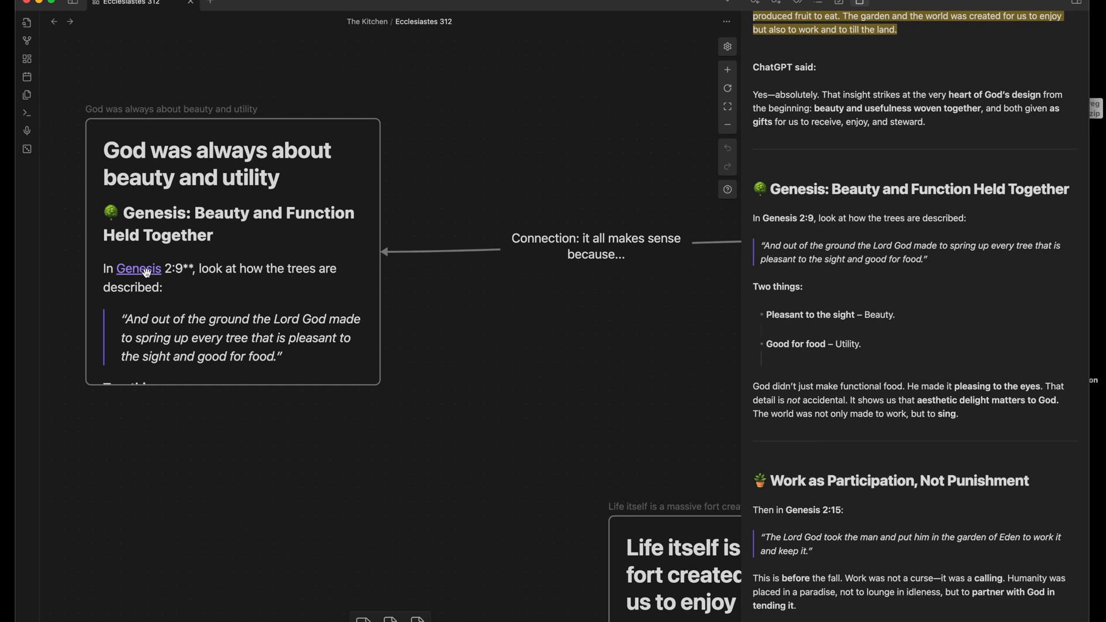
left_click(139, 268)
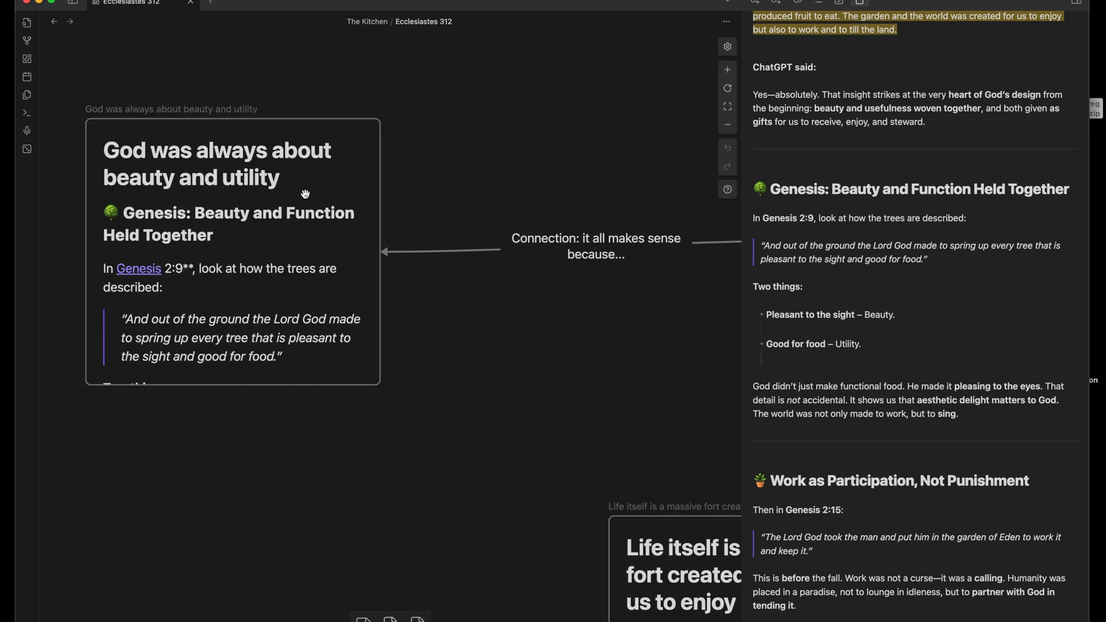
mouse_move(428, 371)
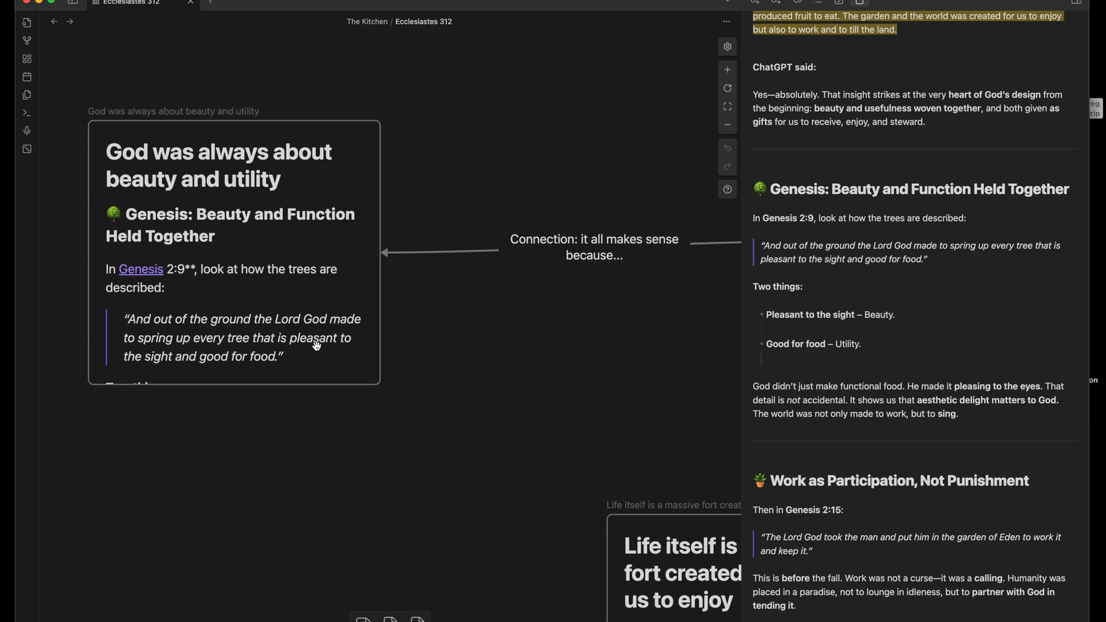
mouse_move(331, 440)
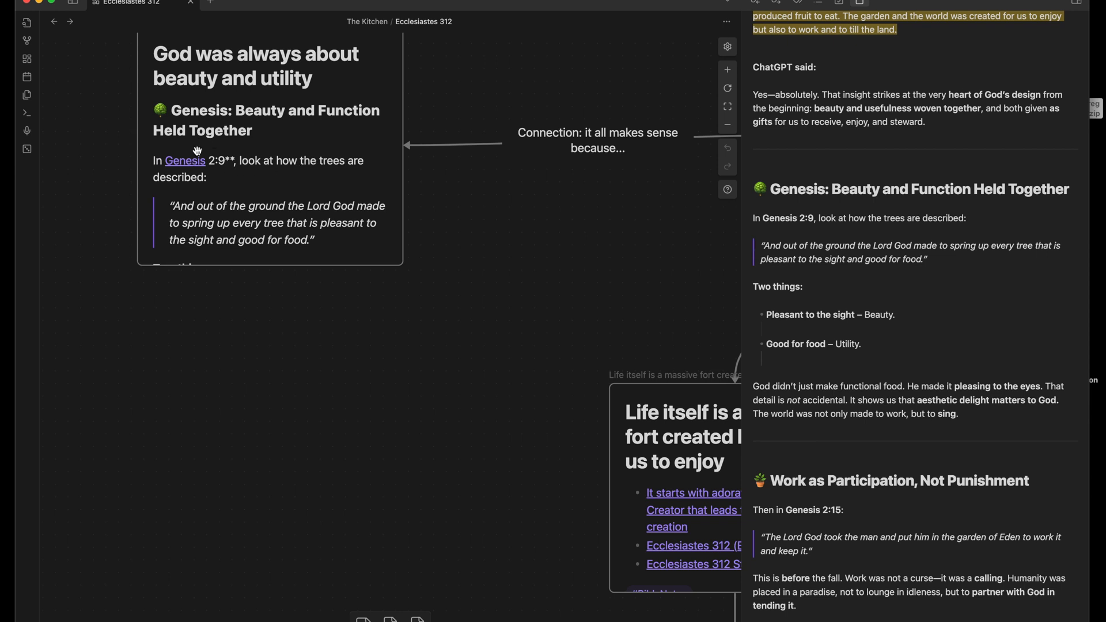
mouse_move(190, 166)
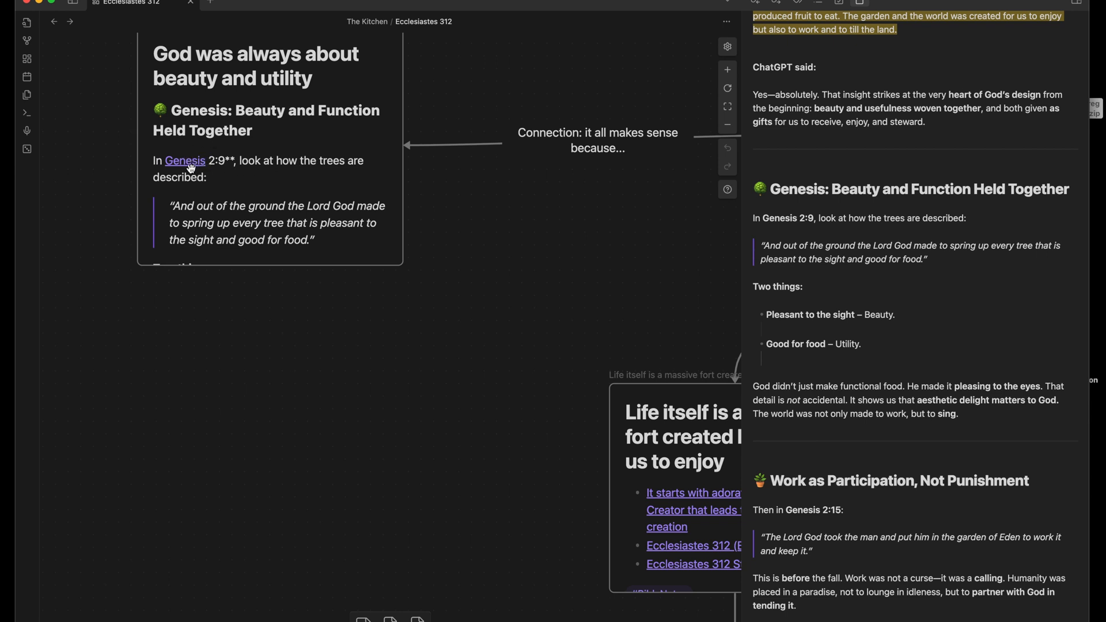
mouse_move(237, 210)
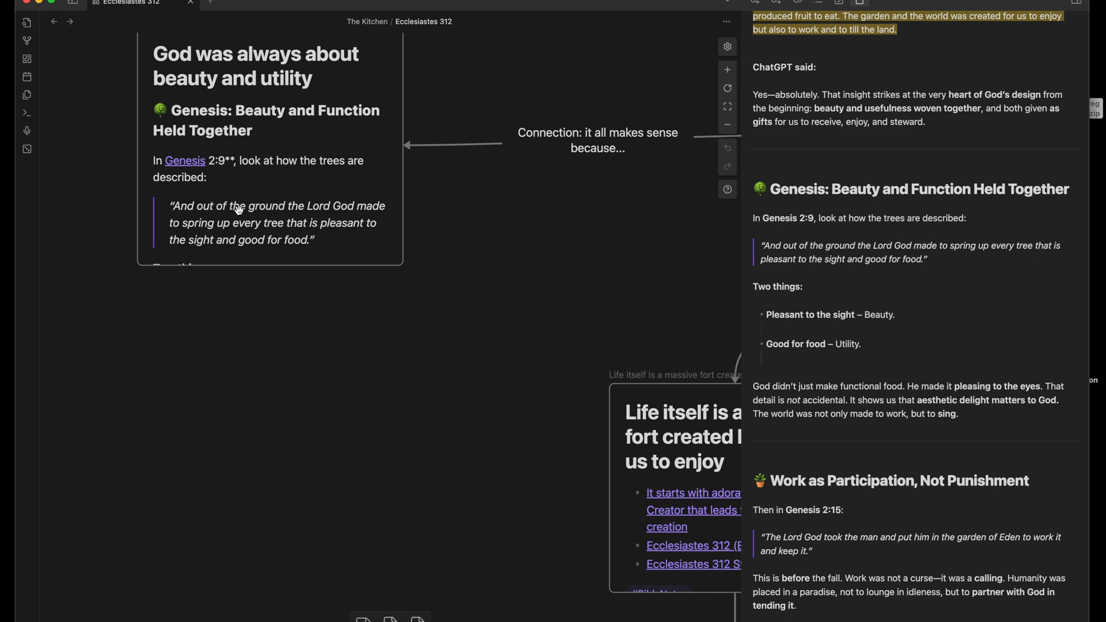
mouse_move(224, 194)
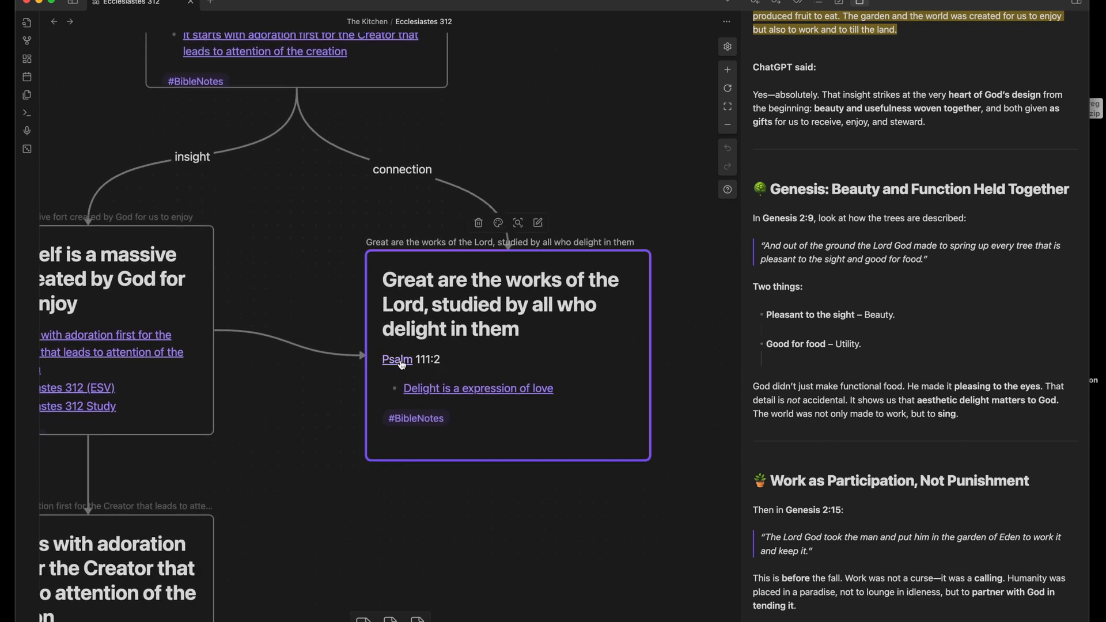
Step: Open the Psalm note from the 'Great are the works of the Lord' card to see its backlinks
left_click(396, 359)
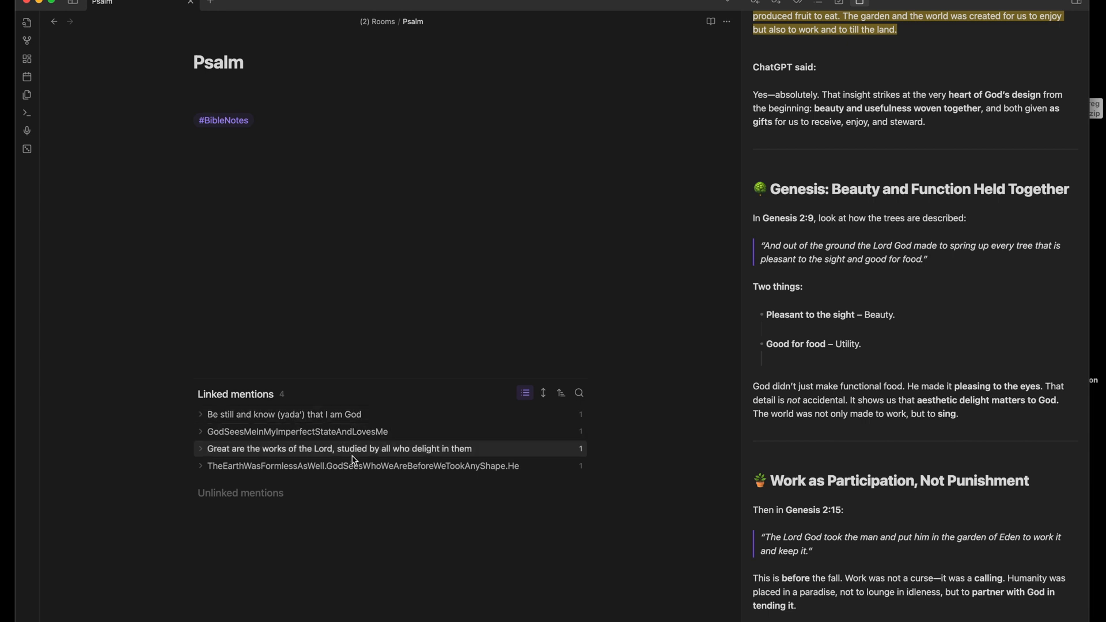
mouse_move(361, 470)
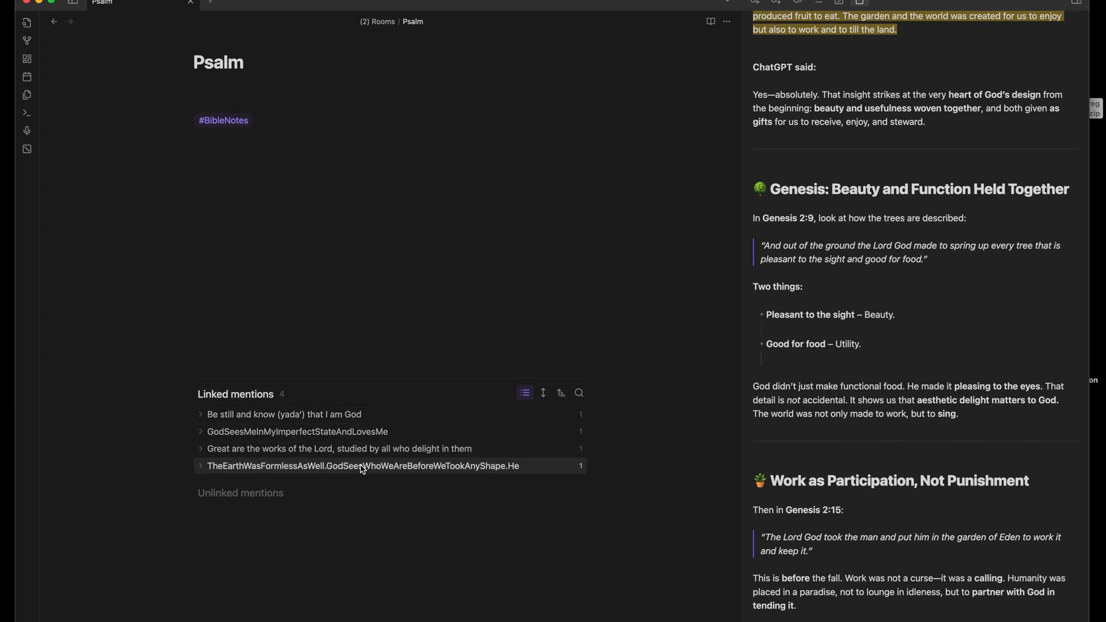
mouse_move(187, 115)
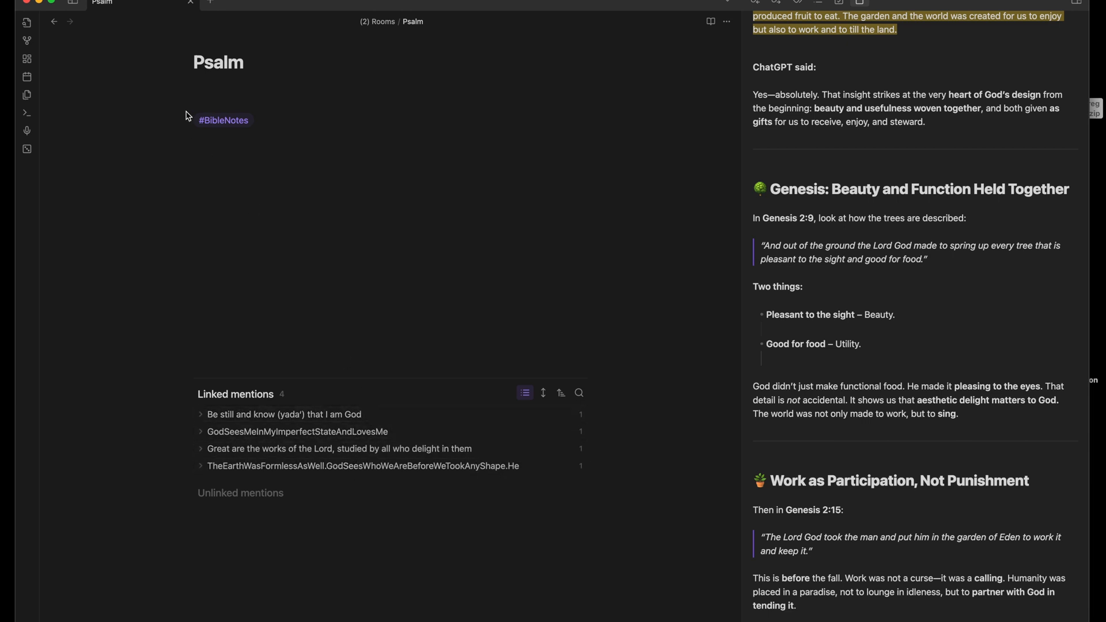